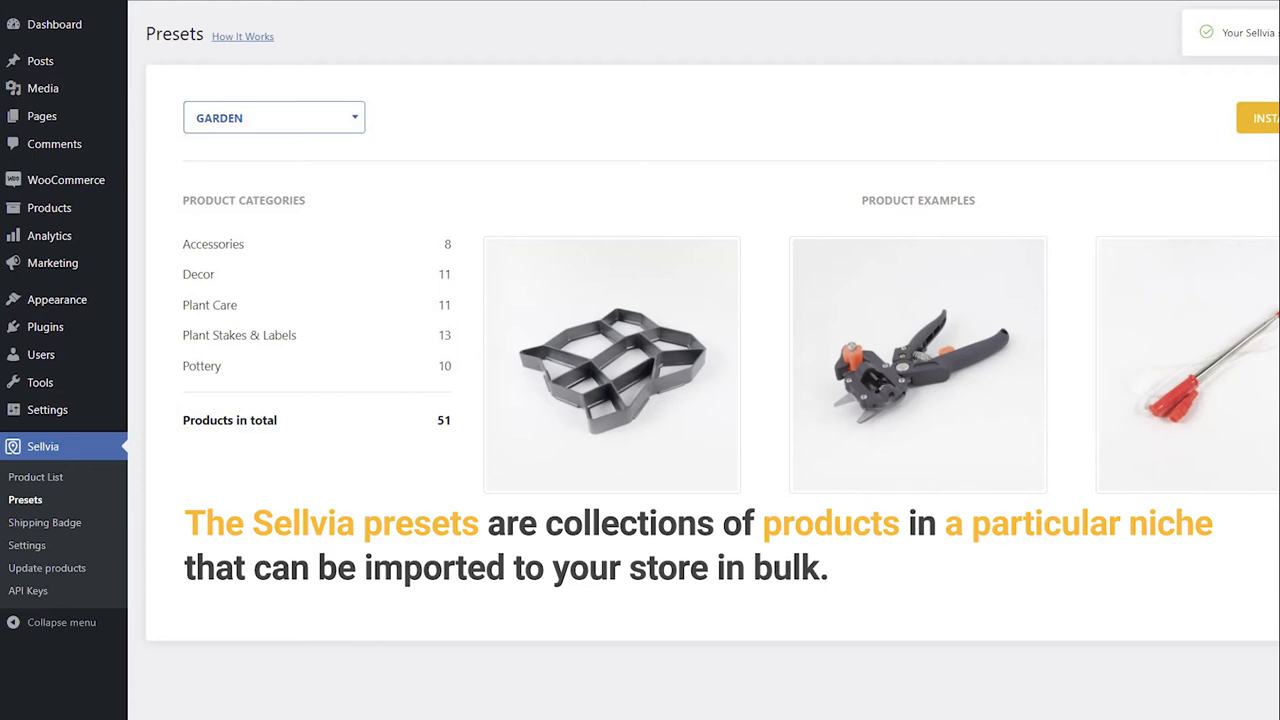
Step: Scroll through the Garden preset's 51-product overview, then go back to the WordPress dashboard
scroll(down, 3)
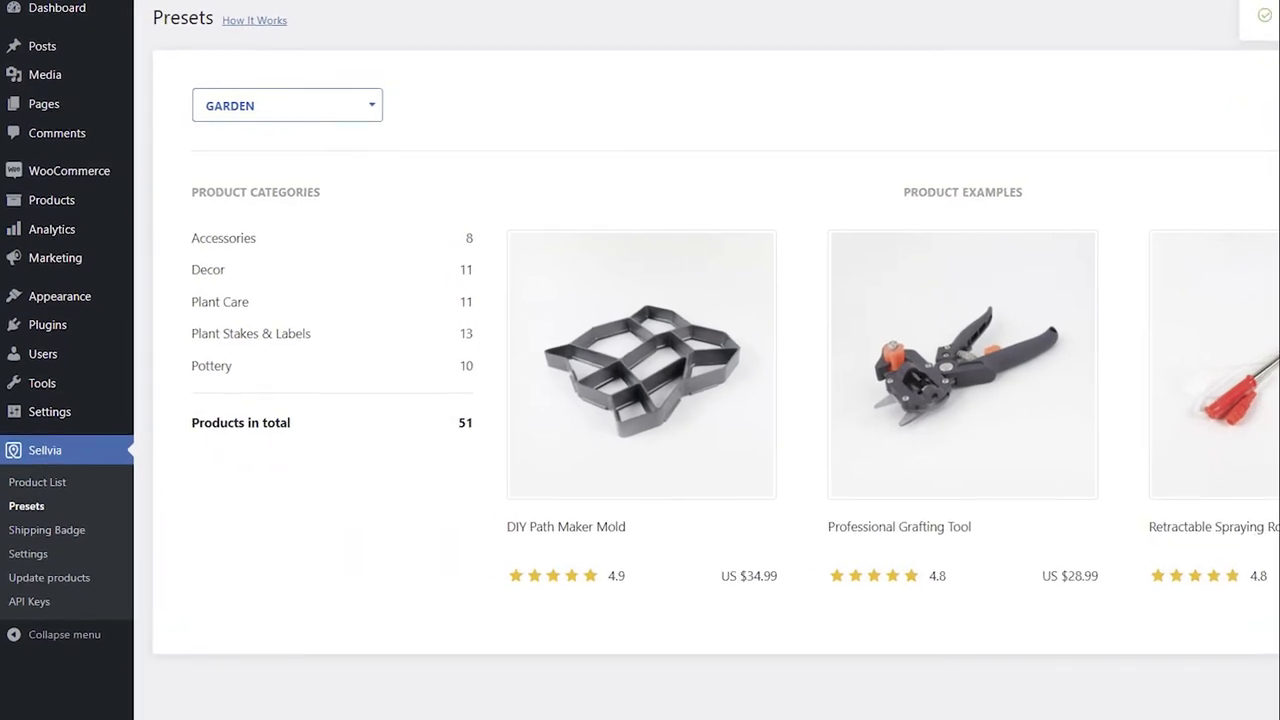
scroll(down, 3)
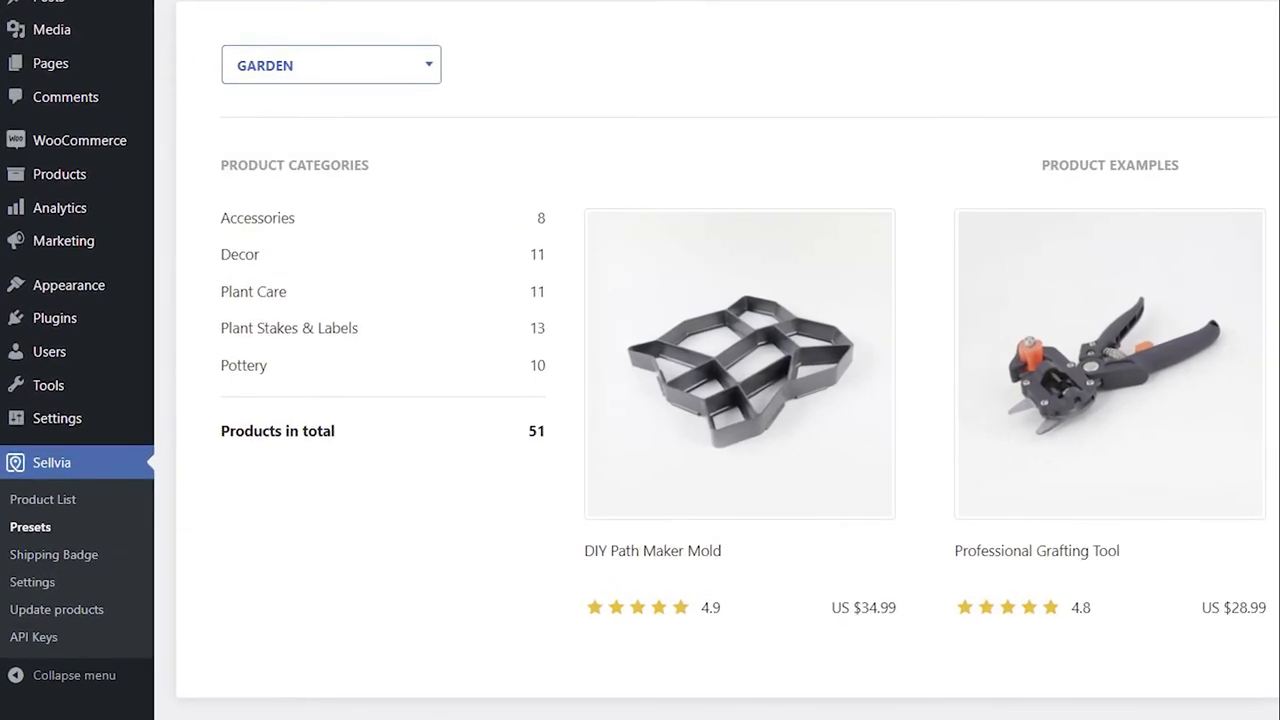
click(52, 20)
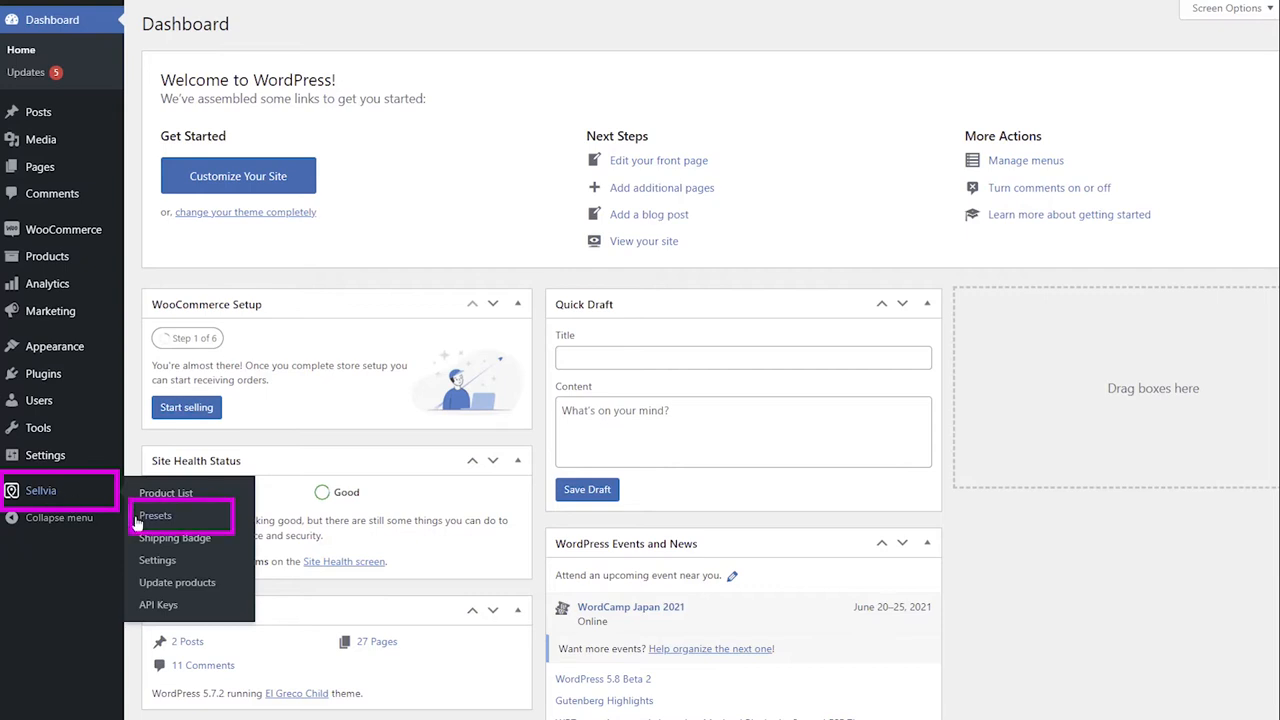
Step: Open Sellvia Presets and select GARDEN from the preset dropdown
click(155, 515)
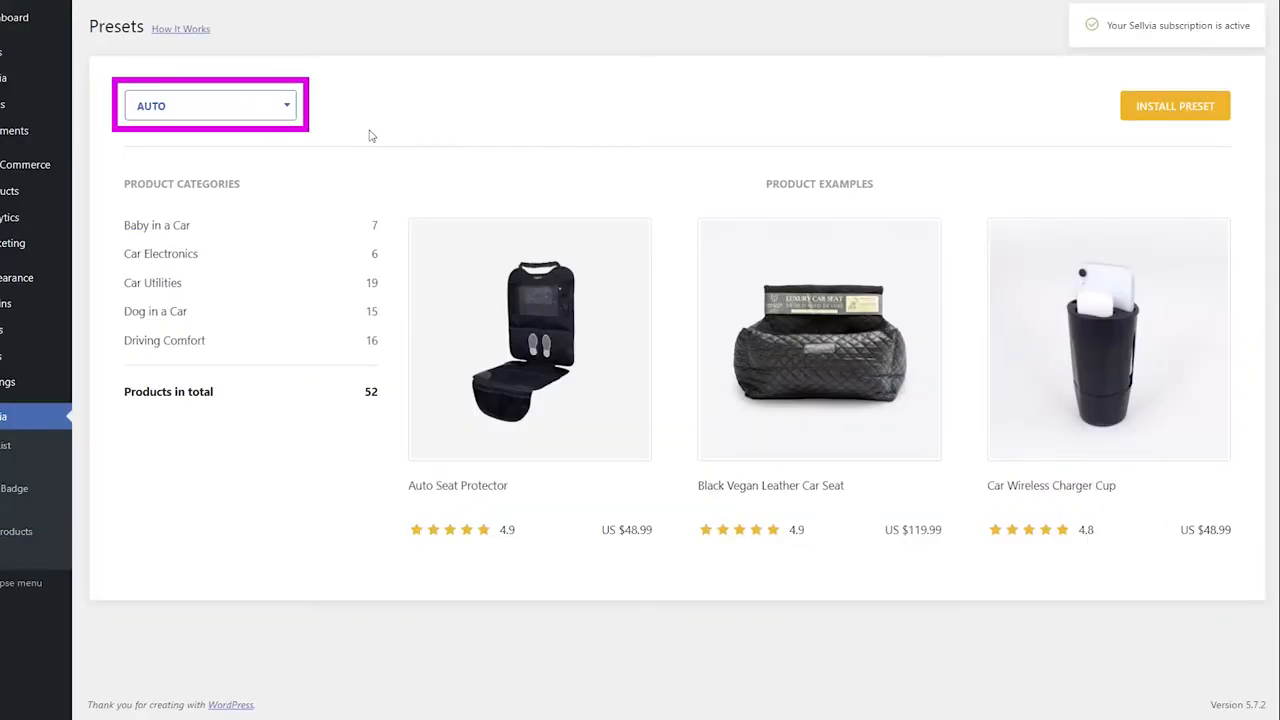
click(210, 105)
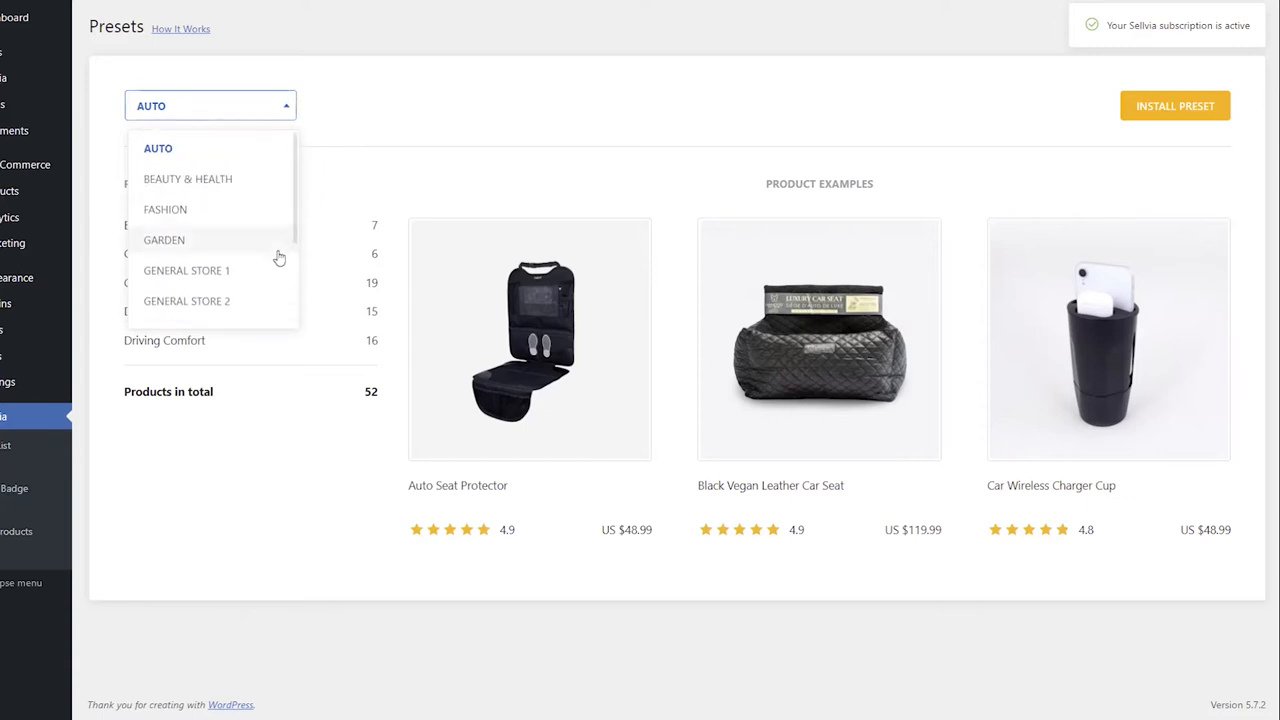
click(164, 240)
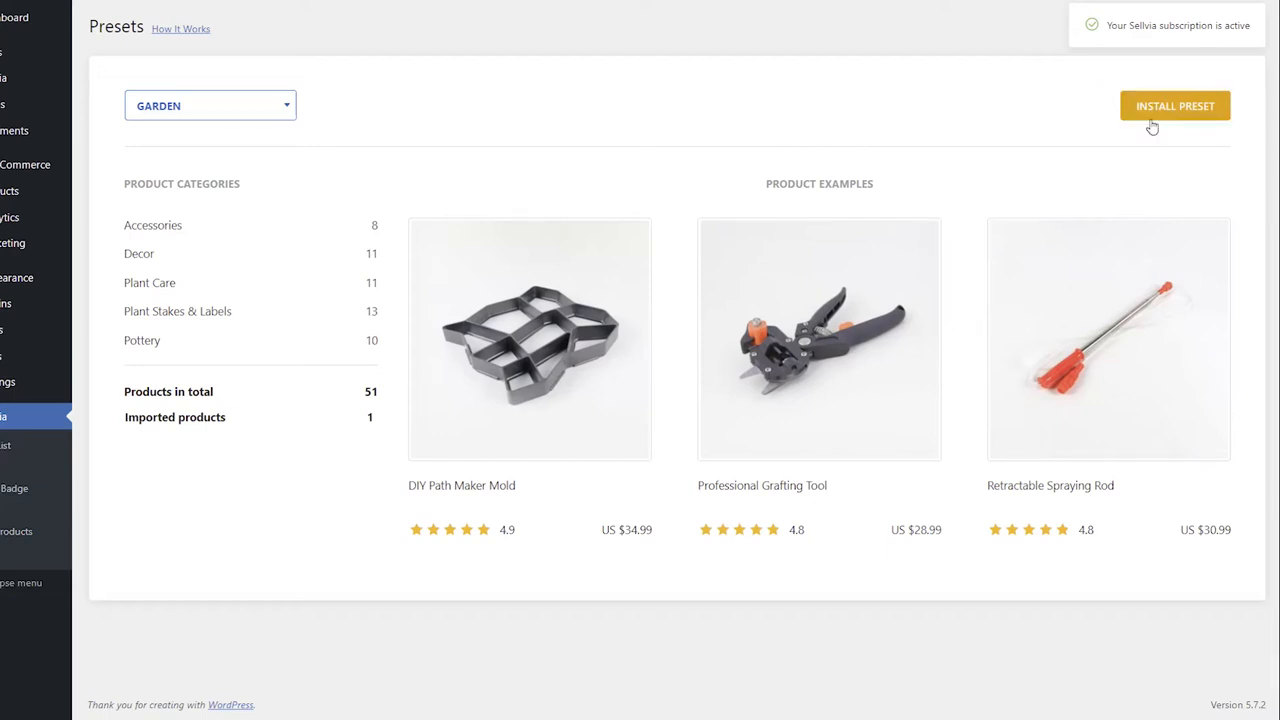
Step: Start the Garden preset import, then pause and confirm it at 23 of 51 products
click(1175, 105)
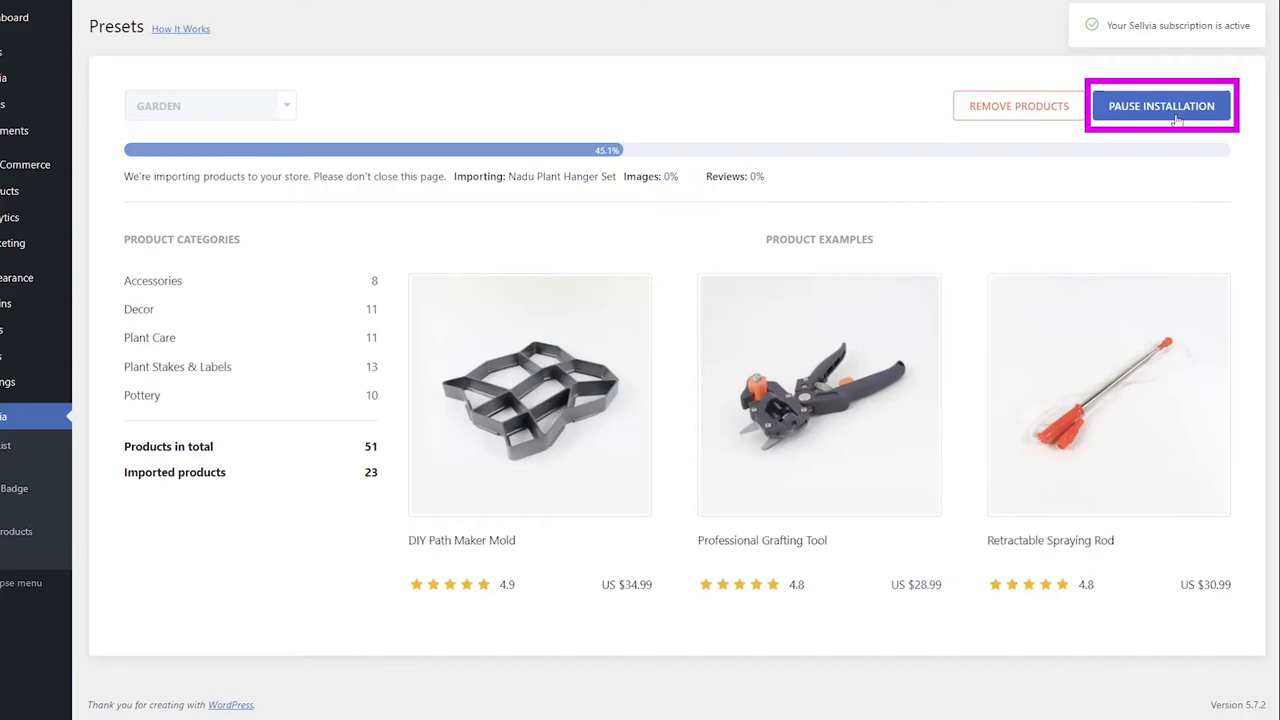
click(1160, 105)
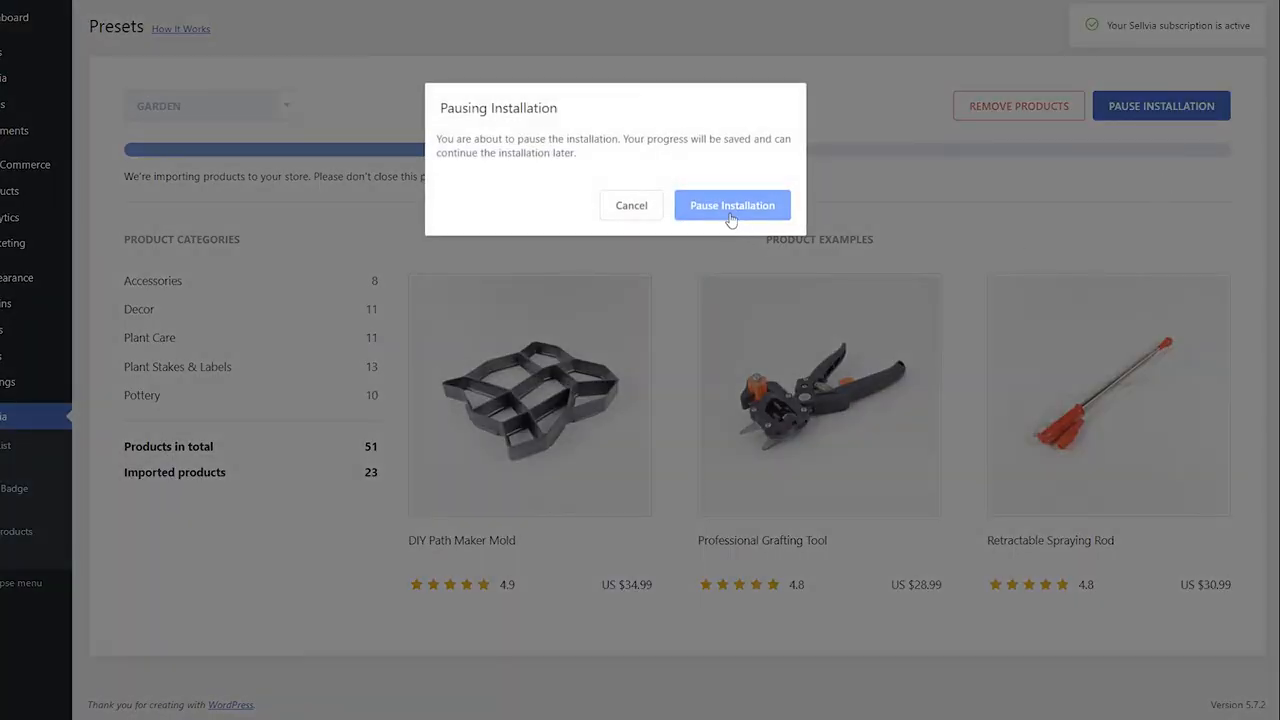
click(732, 205)
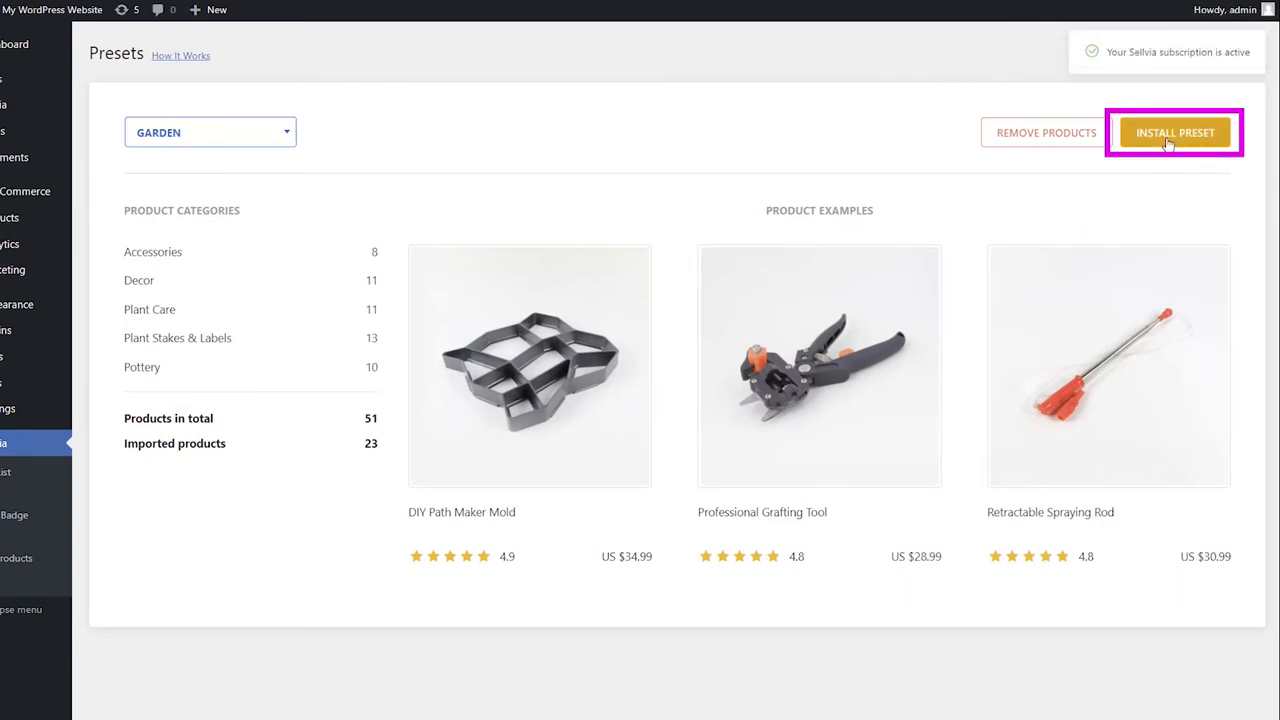
Step: Resume the paused Garden preset import with Install Preset
click(1175, 132)
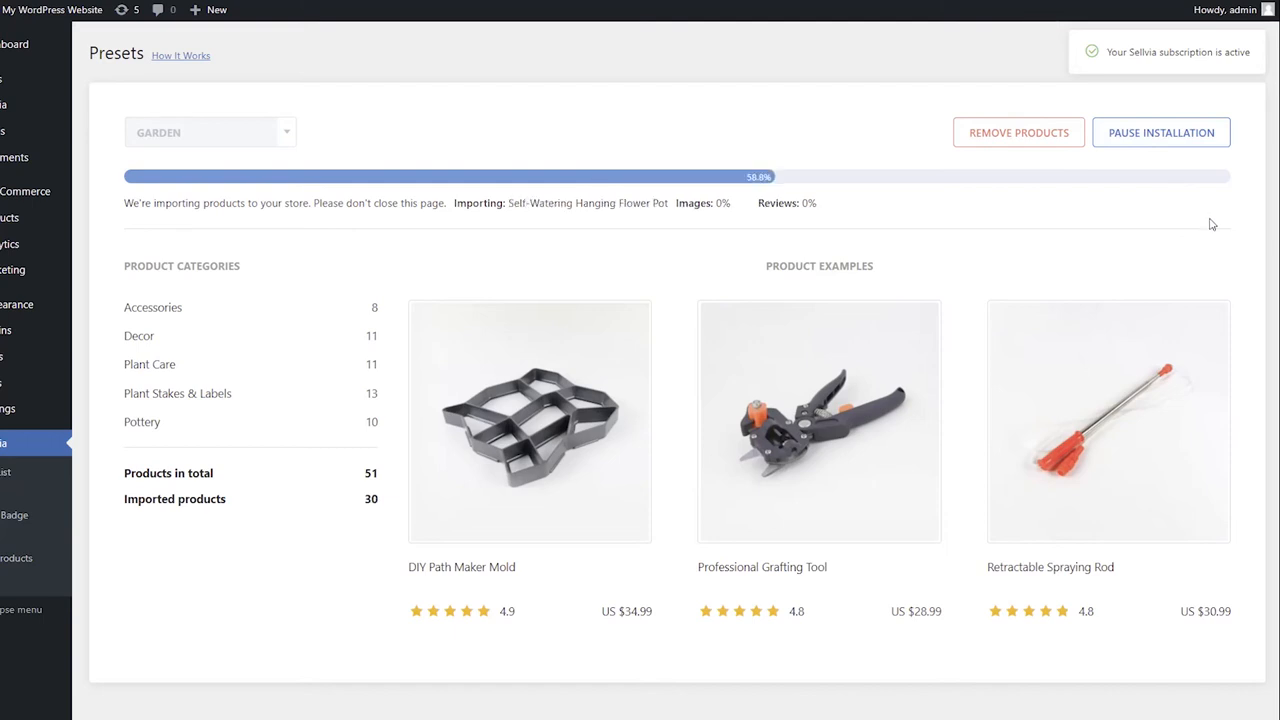
mouse_move(1189, 230)
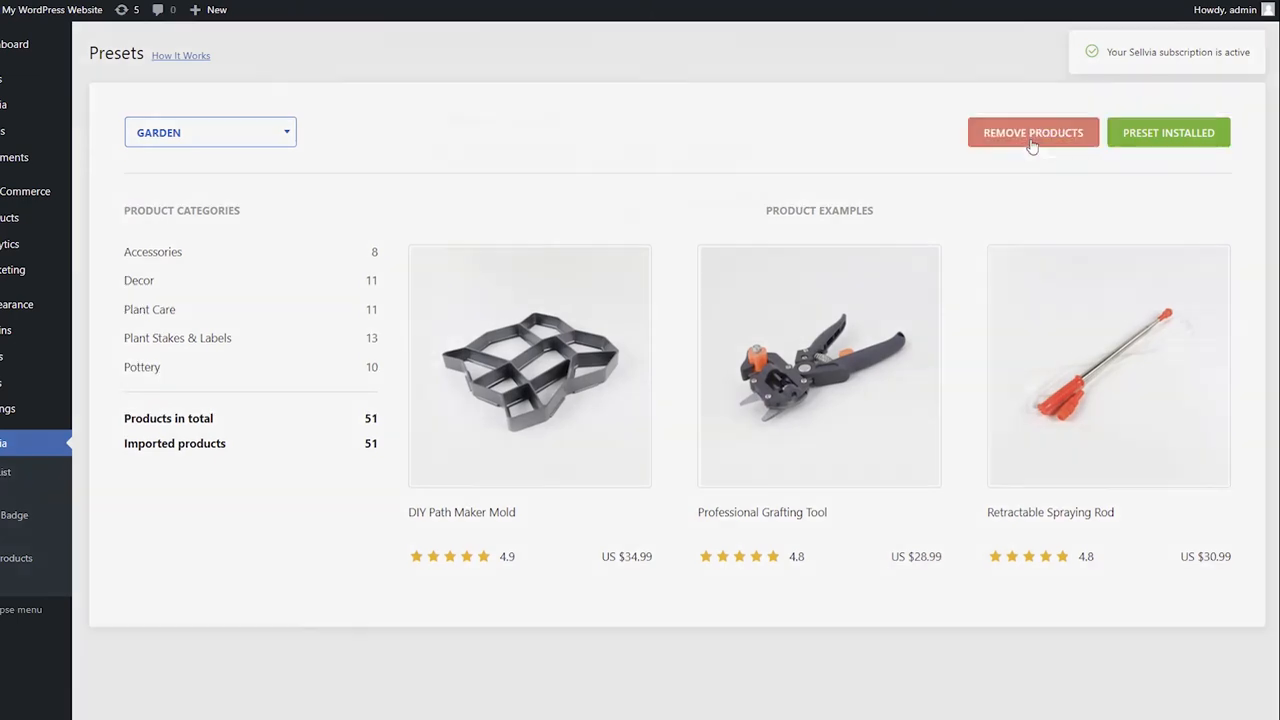
click(1032, 132)
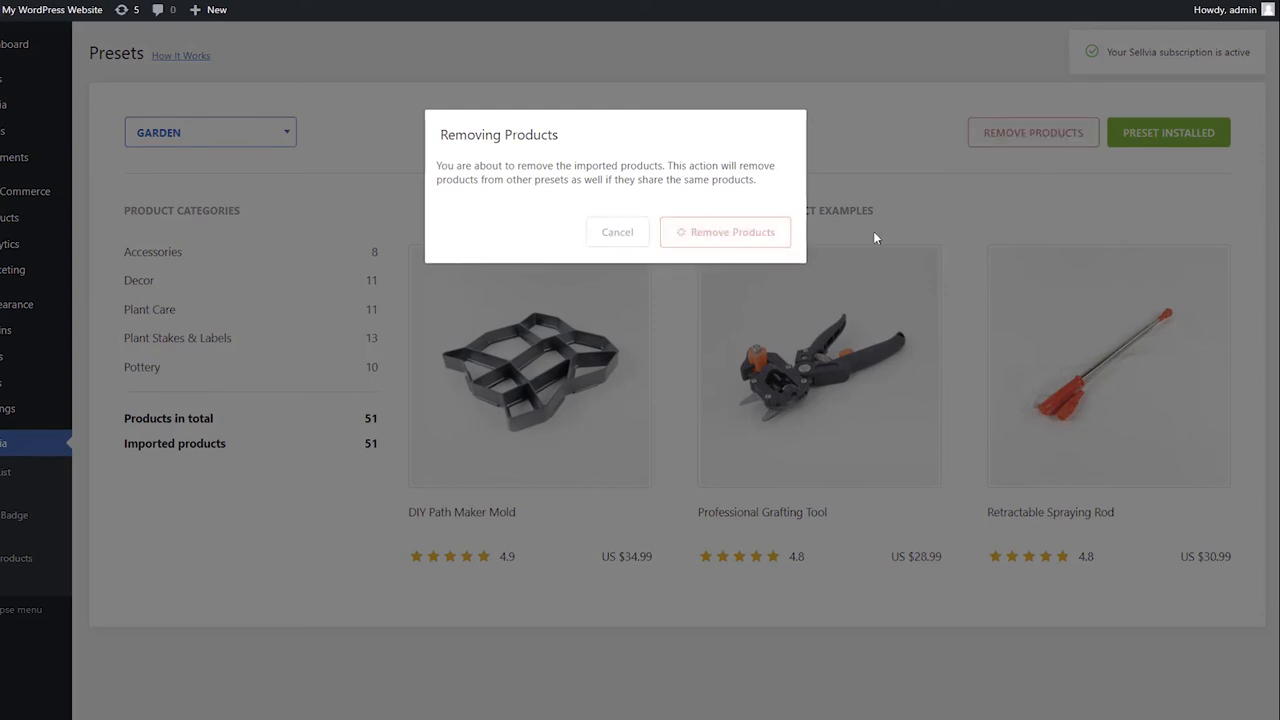
click(725, 231)
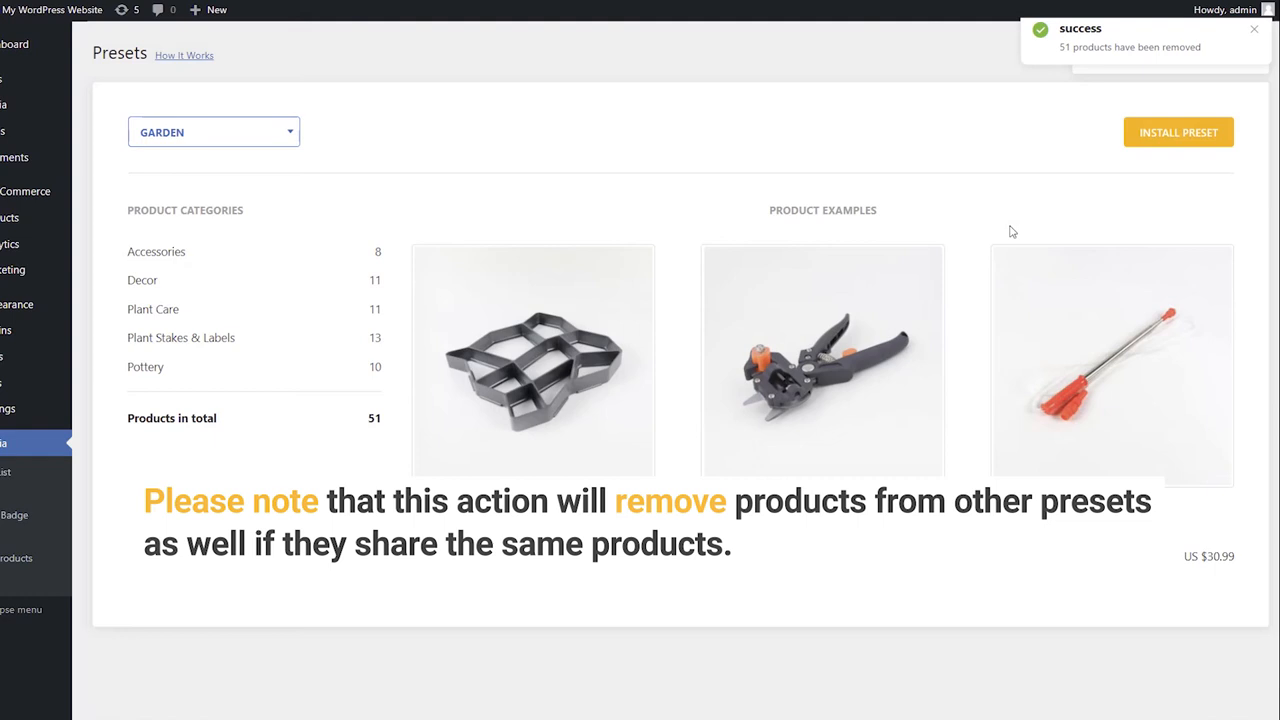
click(1178, 132)
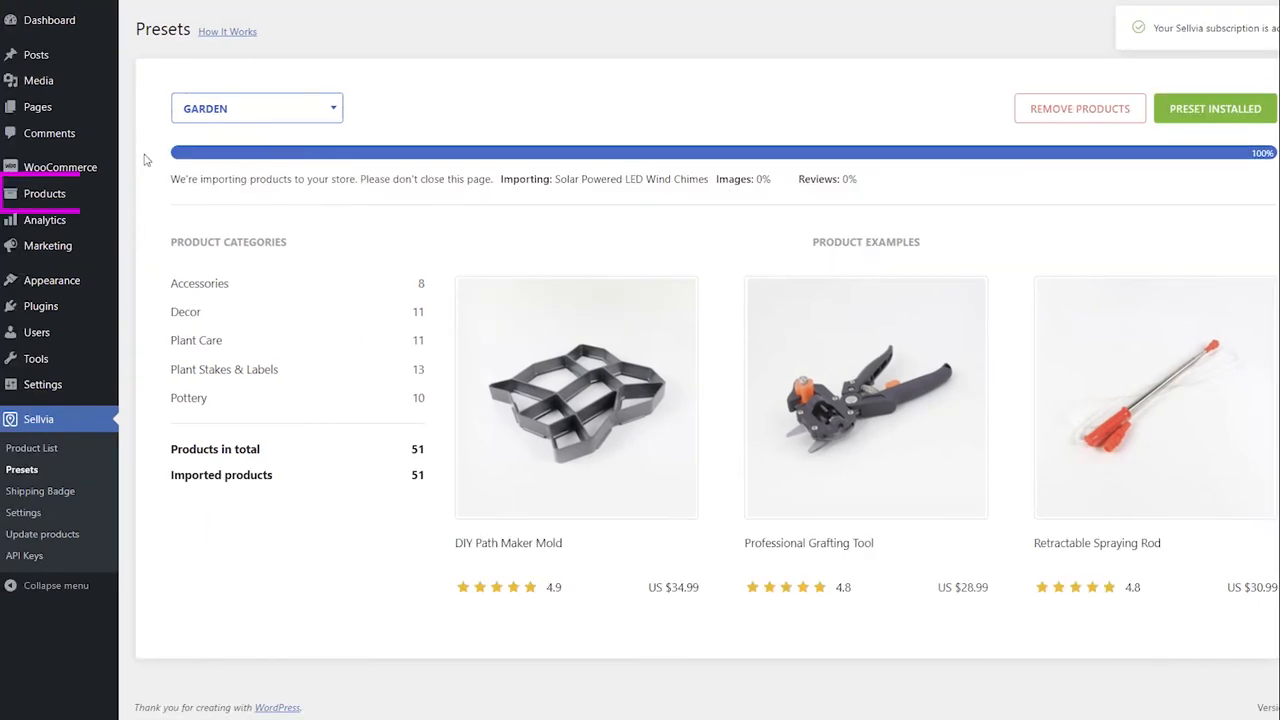
click(44, 193)
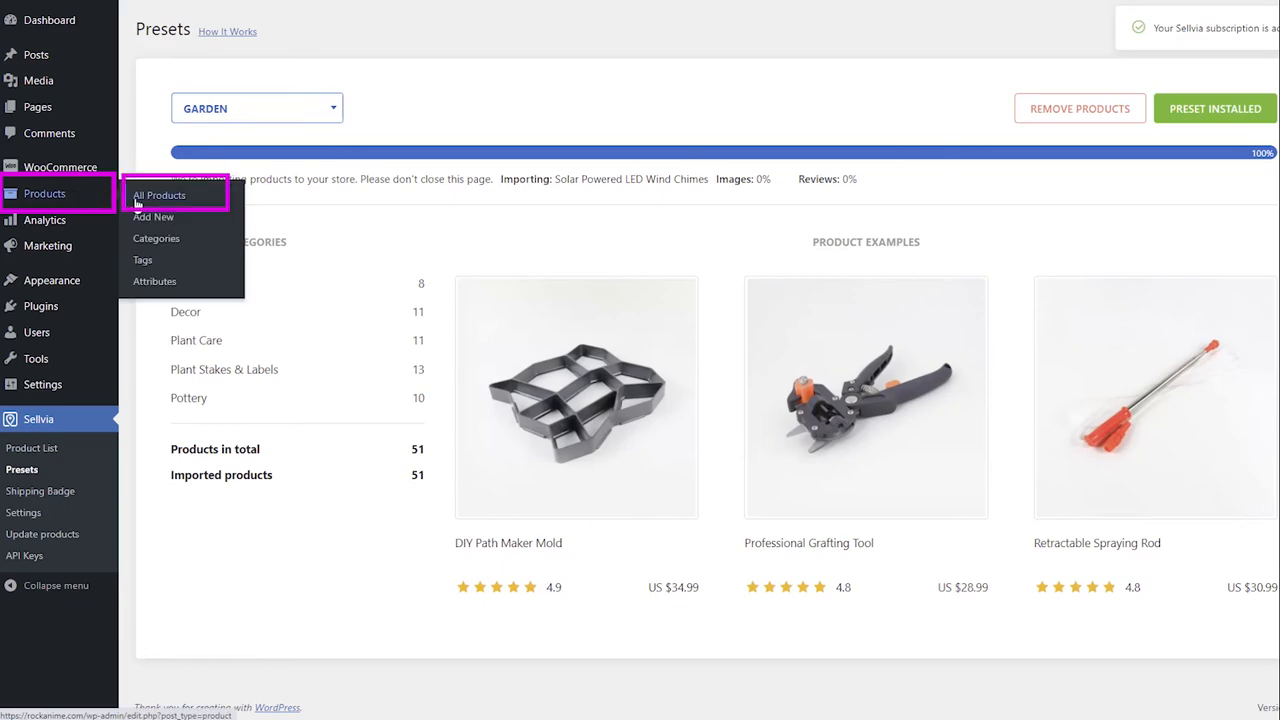
Step: In All Products, trash Portable USB Repeller and update Hooked Camping Tent Light via Quick Edit
click(159, 195)
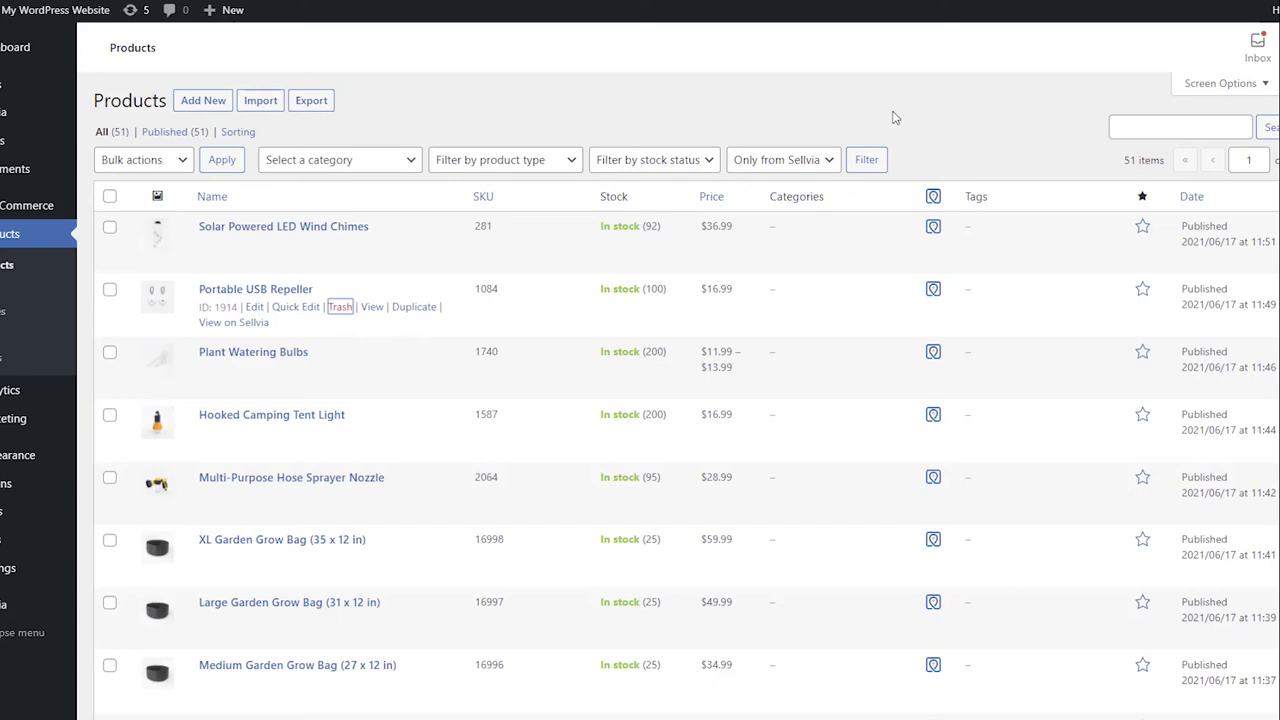
click(340, 306)
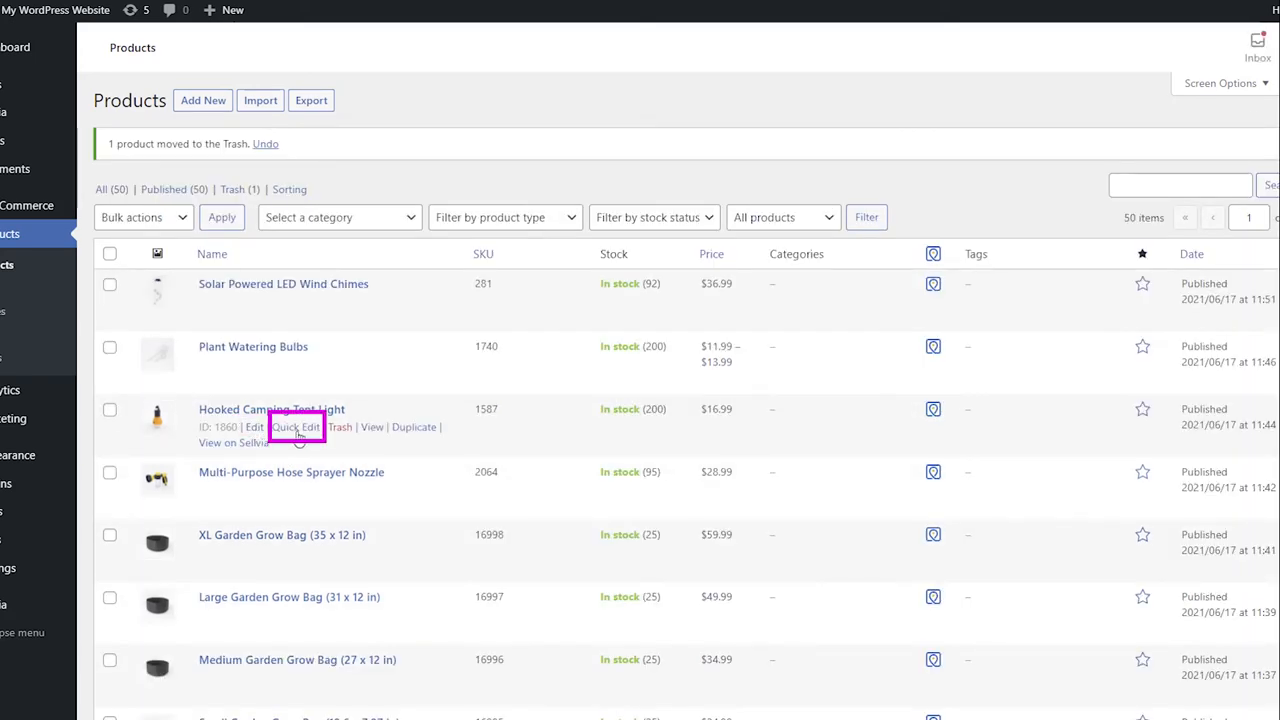
click(296, 427)
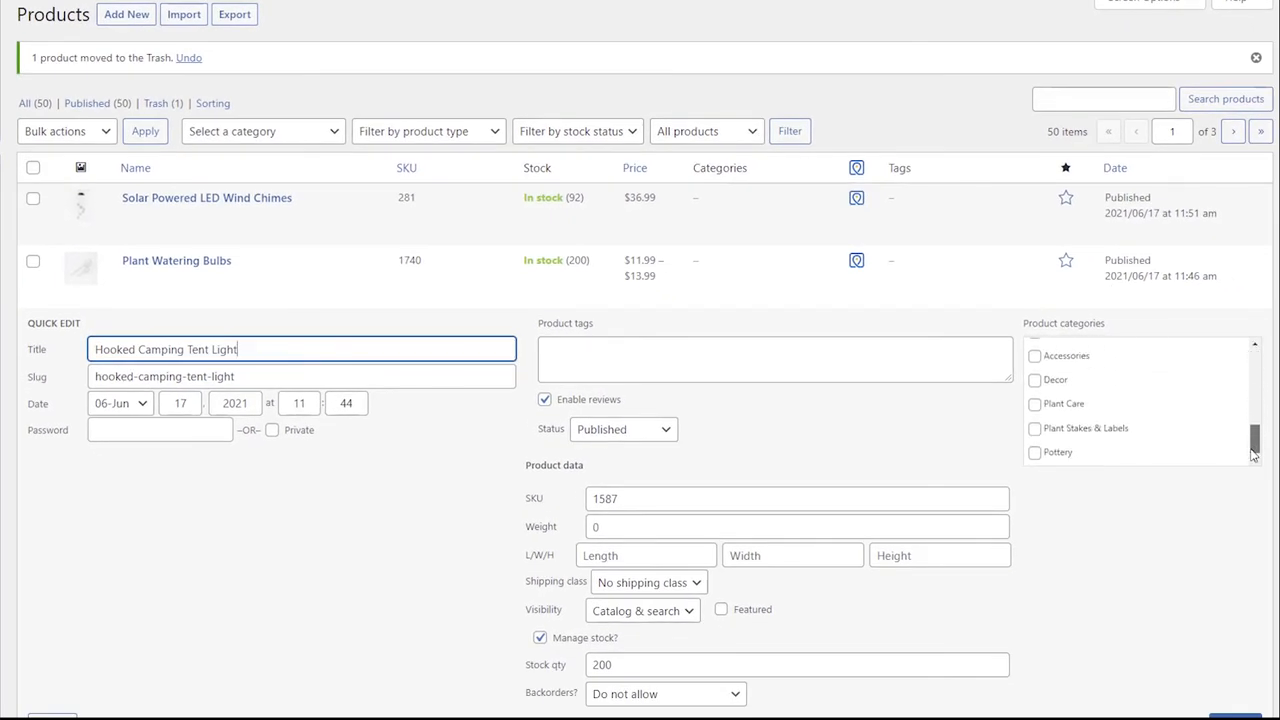
scroll(down, 3)
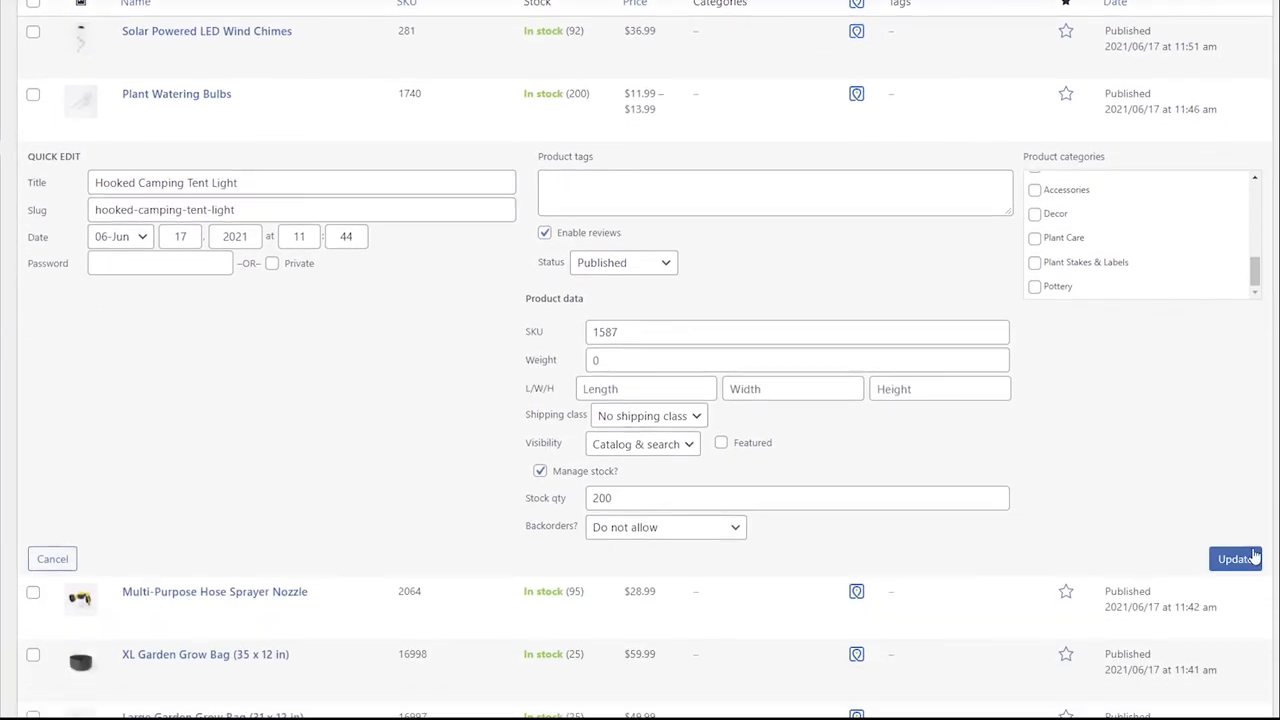
click(1234, 558)
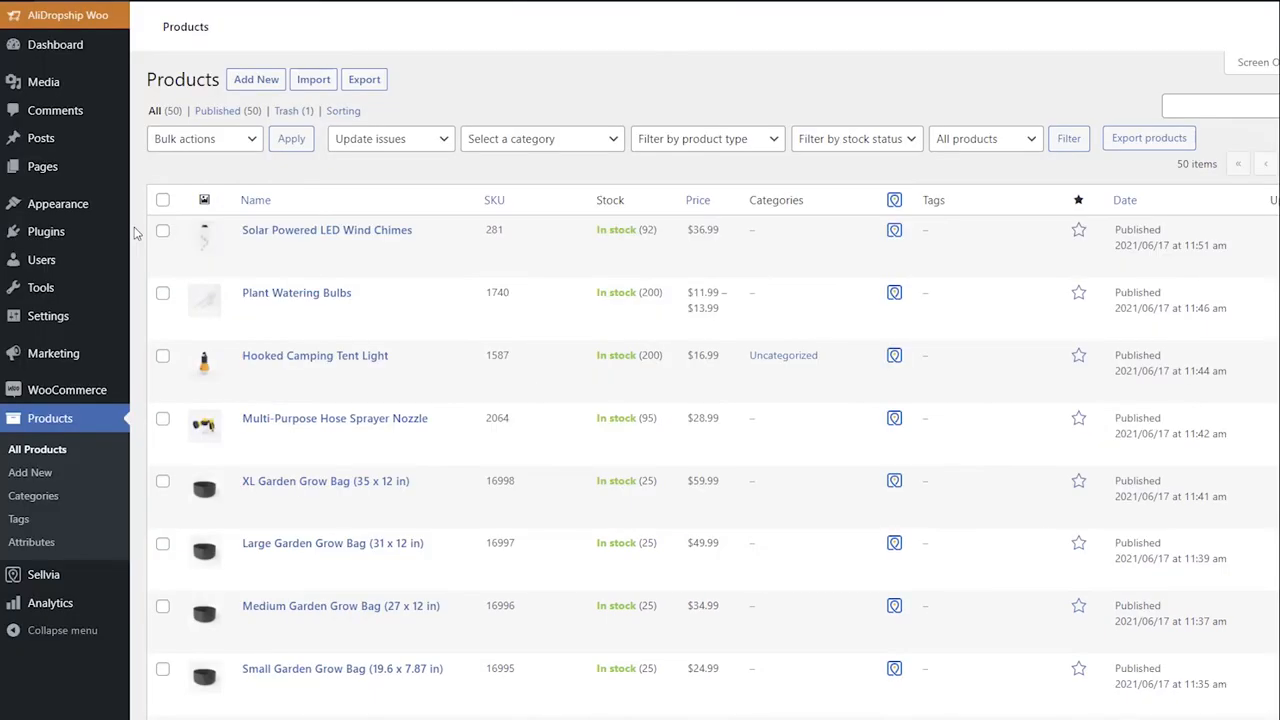
mouse_move(57, 203)
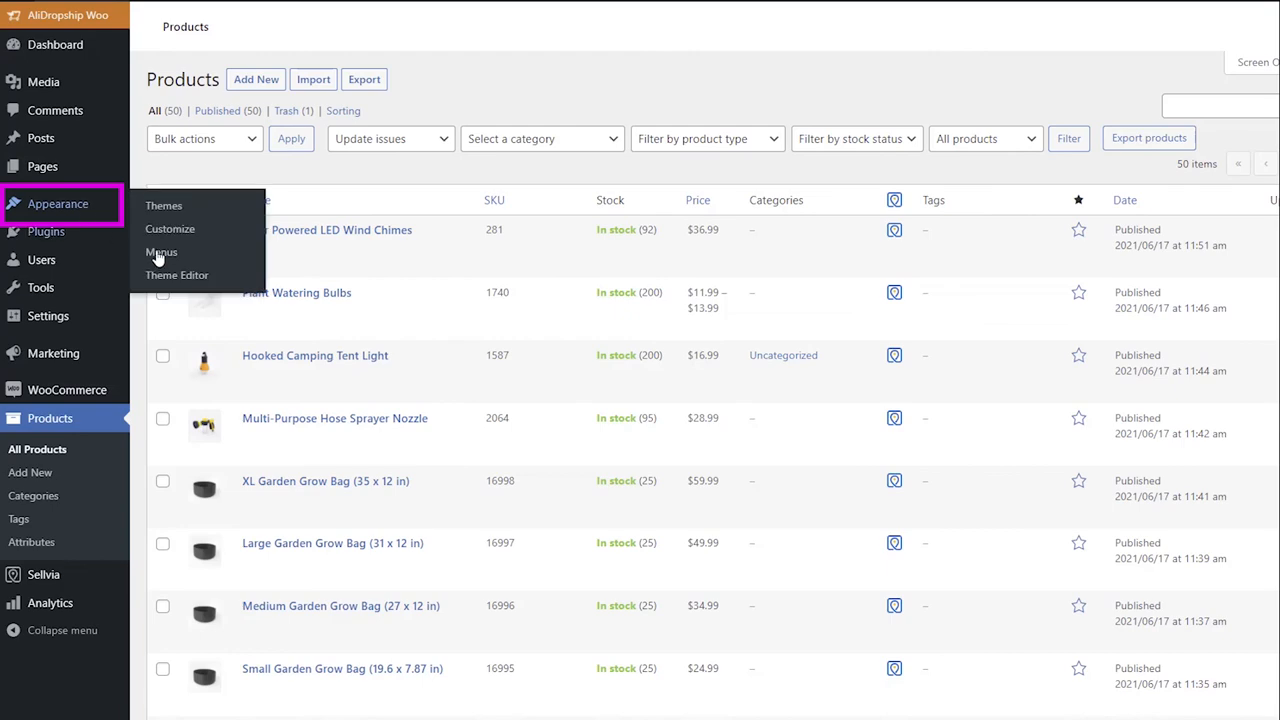
Step: In the Main Menu editor, add Decor from the View All product categories list
click(161, 251)
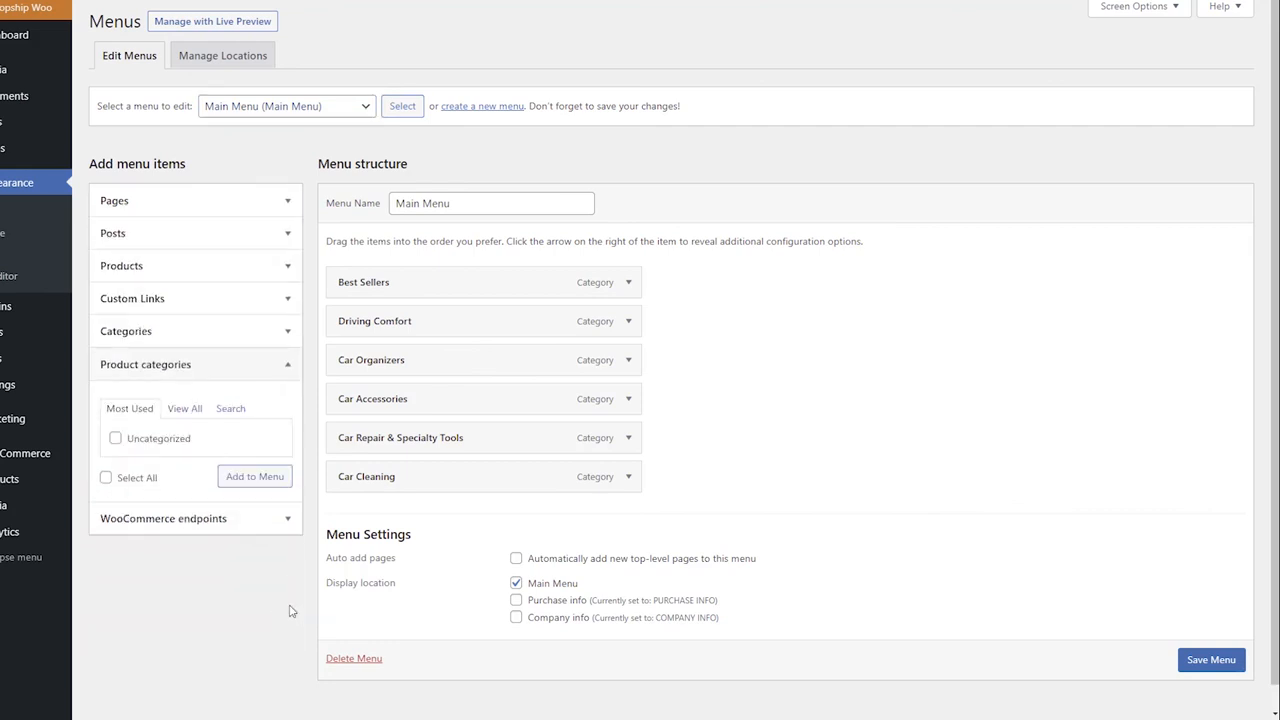
click(184, 408)
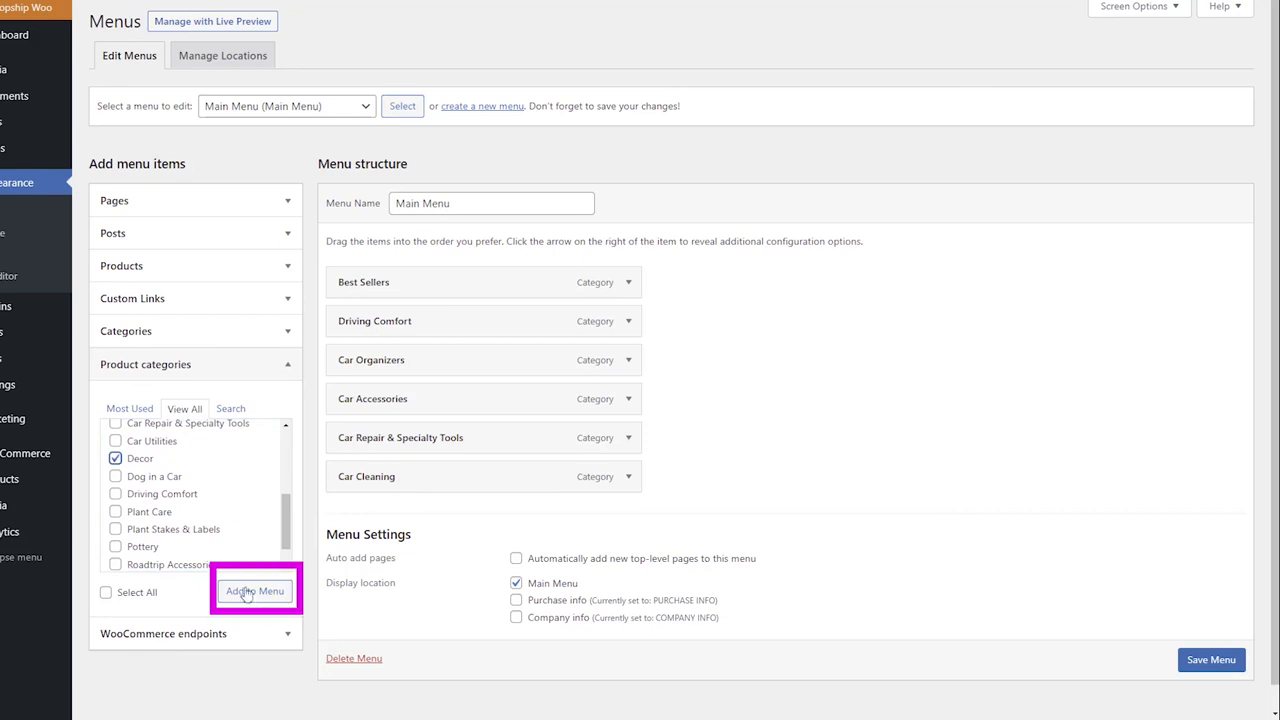
click(254, 590)
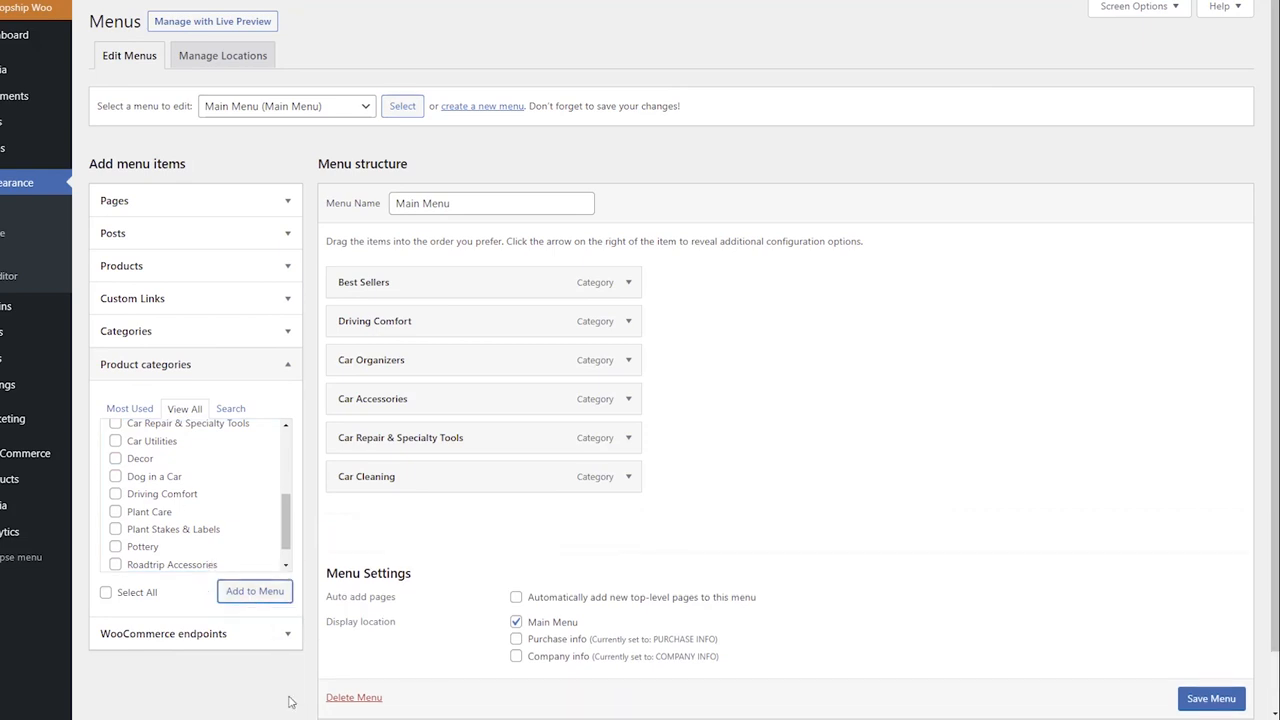